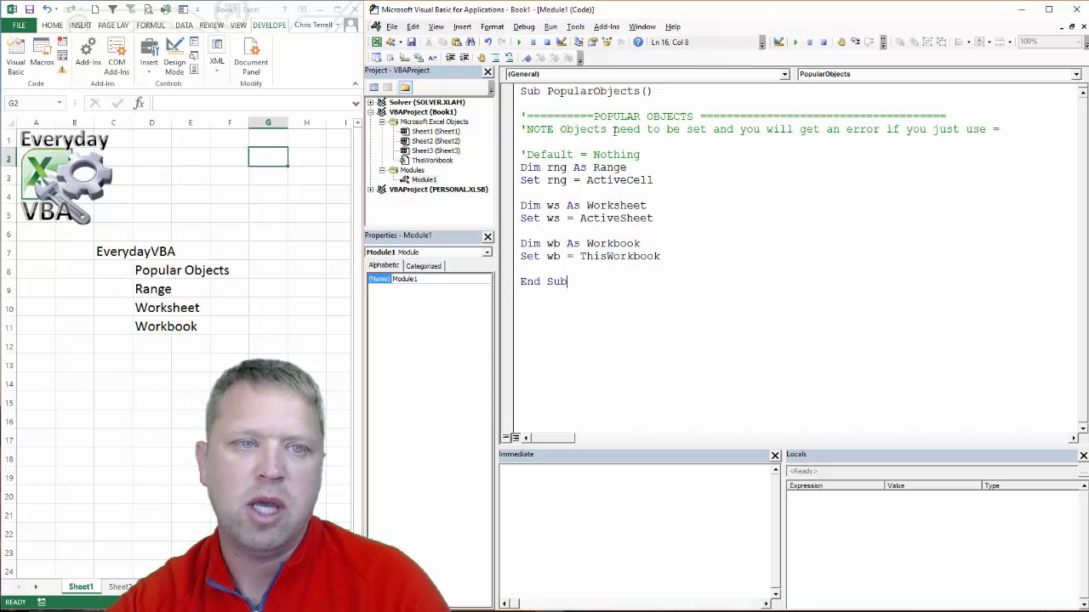
Step into PopularObjects with F8 so rng holds the active cell, starting a new rng line below it
left_click(972, 129)
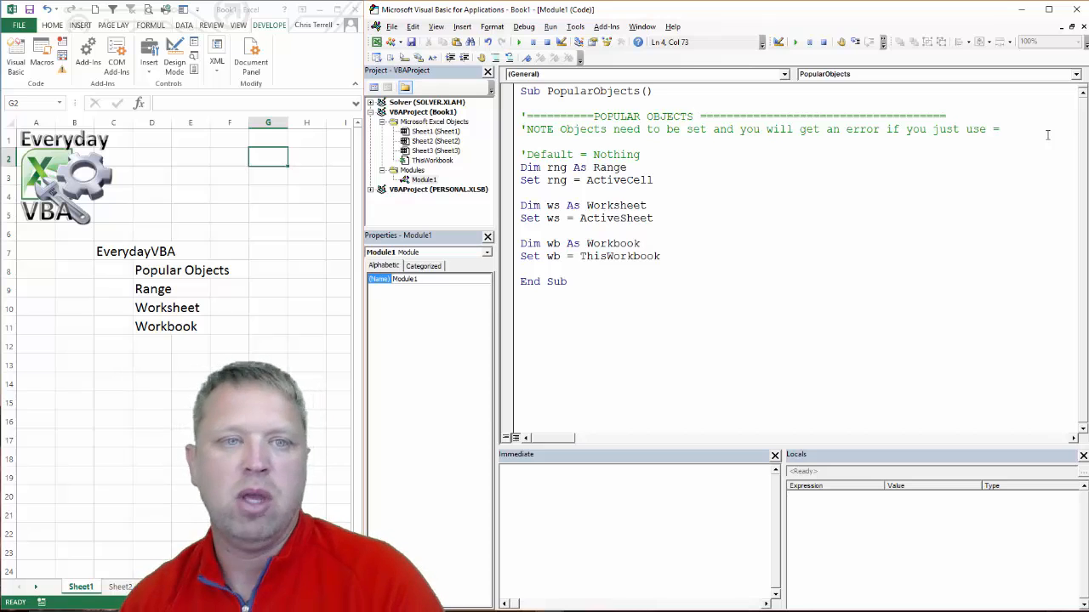
left_click(668, 180)
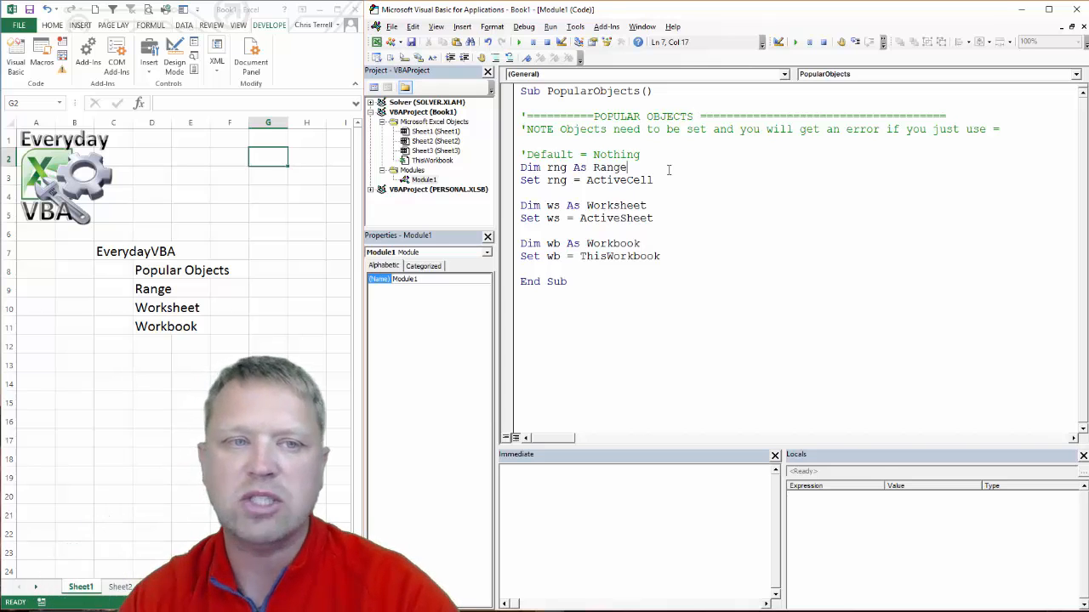
key("F8")
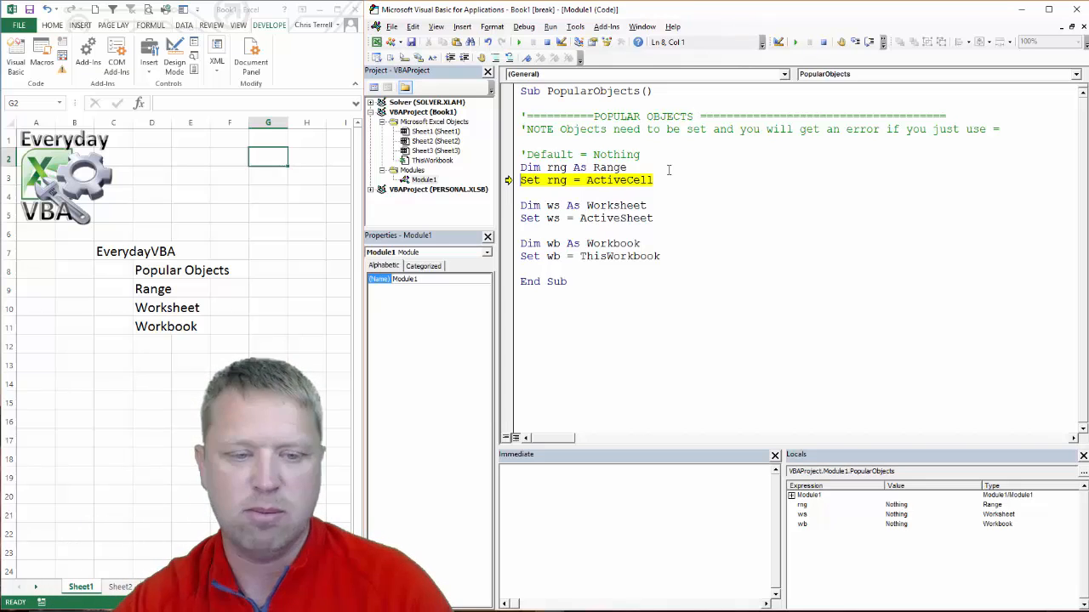
key("F8")
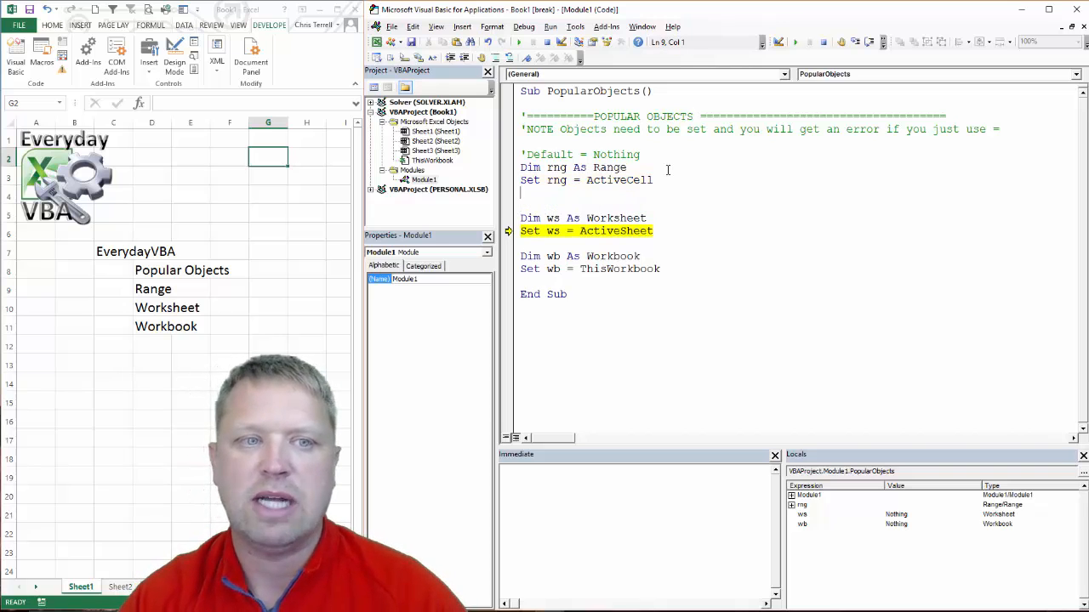
type("rng.")
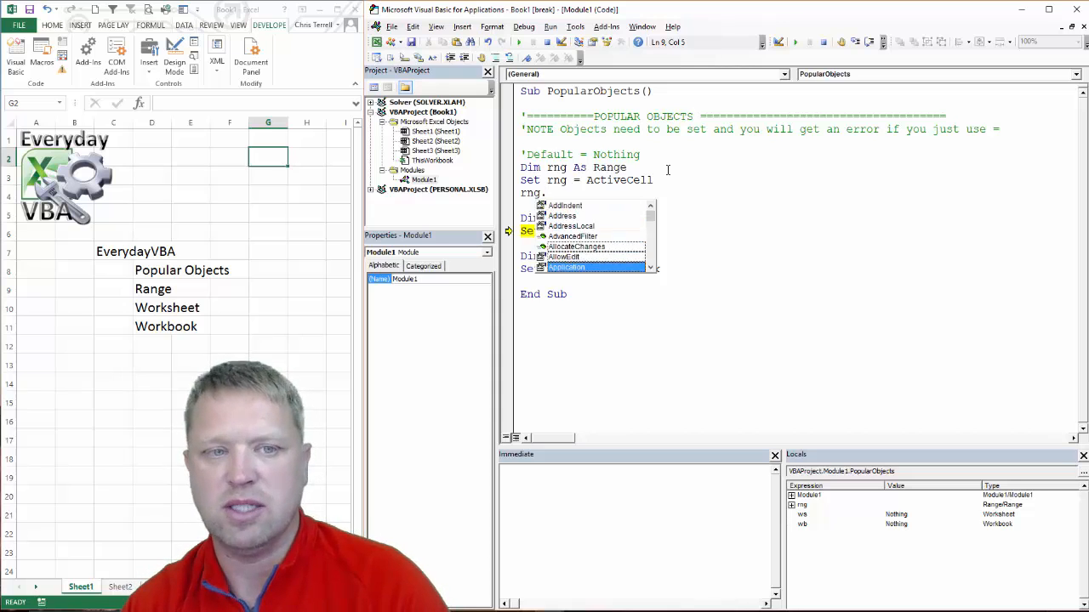
Complete rng.Select from the IntelliSense list, then delete the trial statement again
scroll("down", 3)
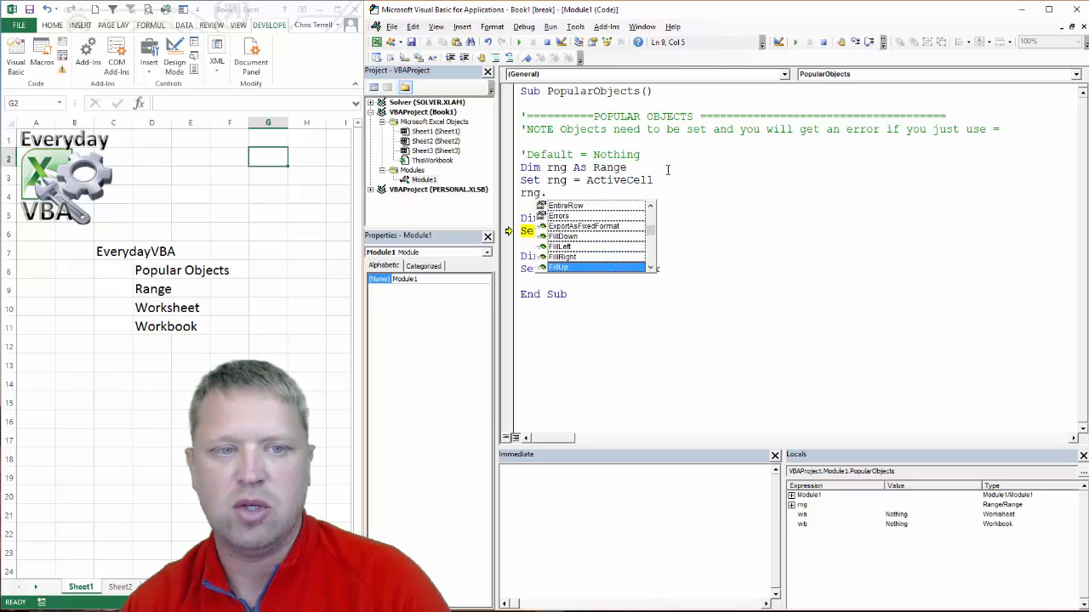
scroll("down", 3)
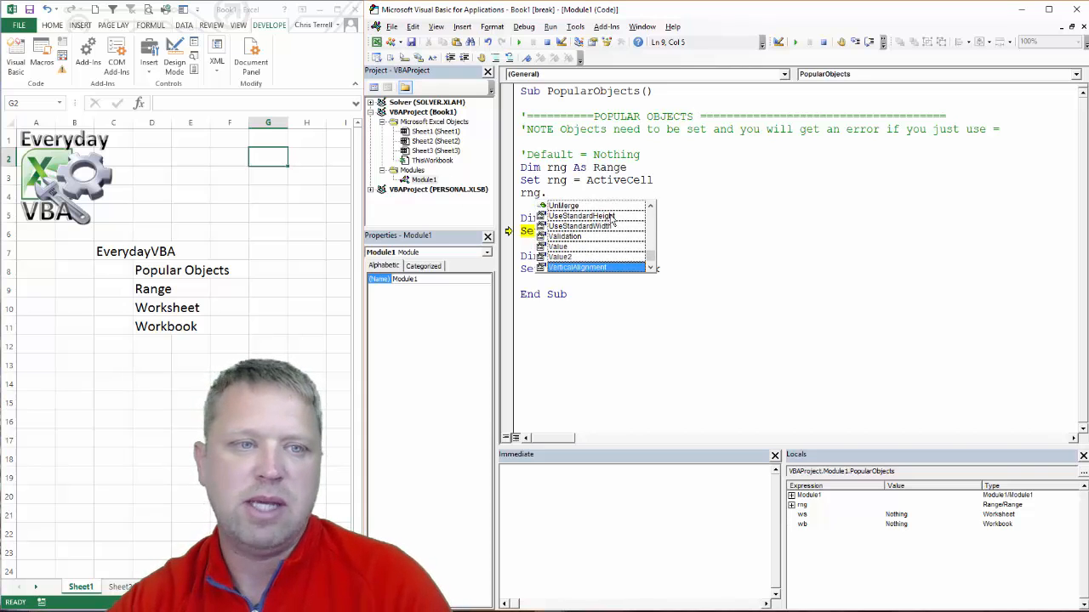
mouse_move(638, 210)
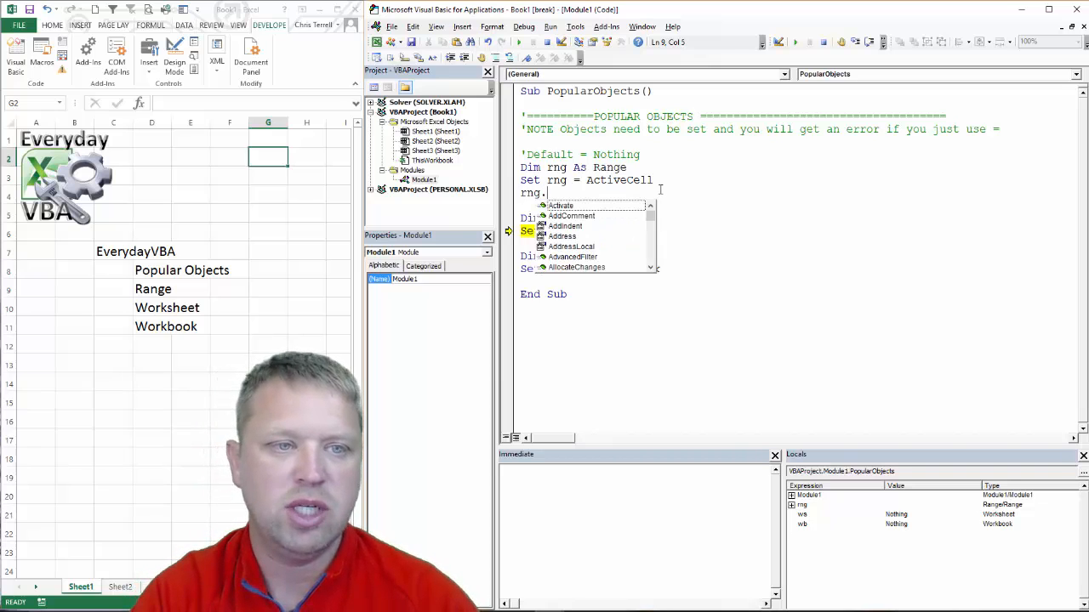
type("ses")
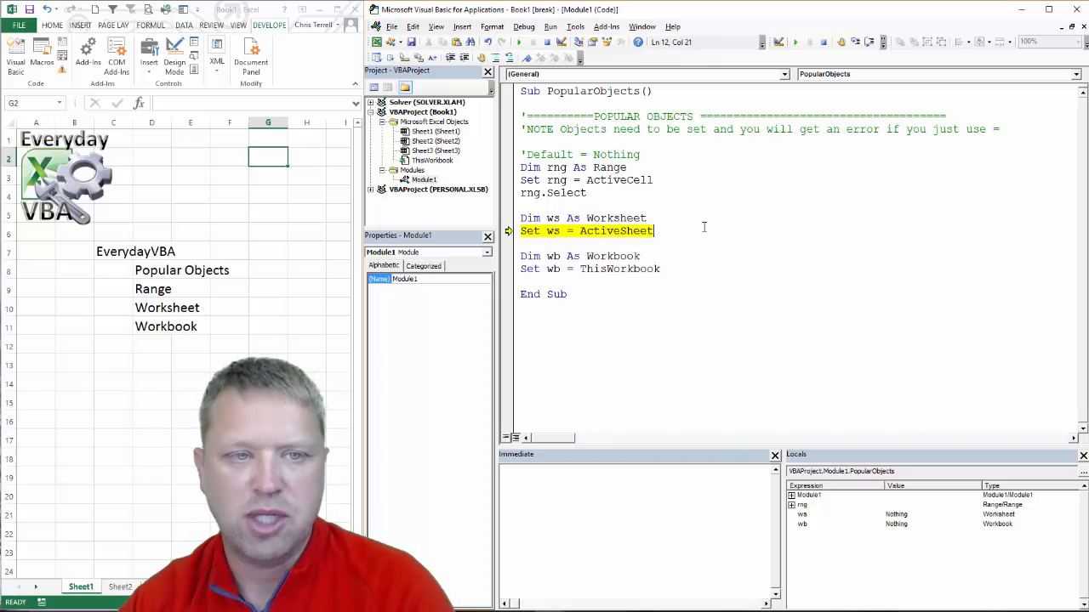
left_click(586, 193)
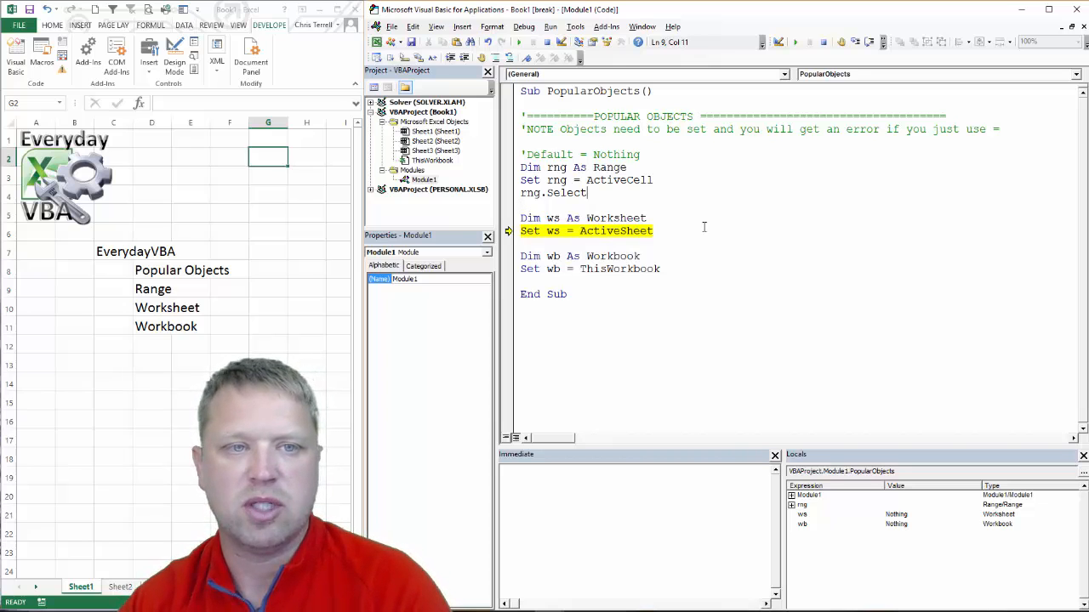
left_click(627, 168)
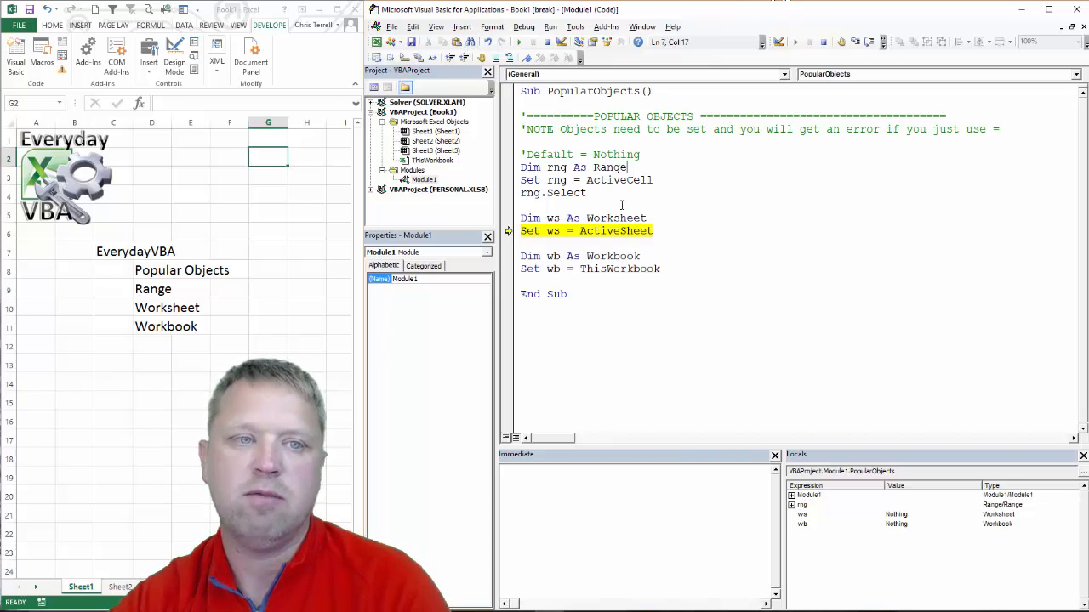
key("Delete")
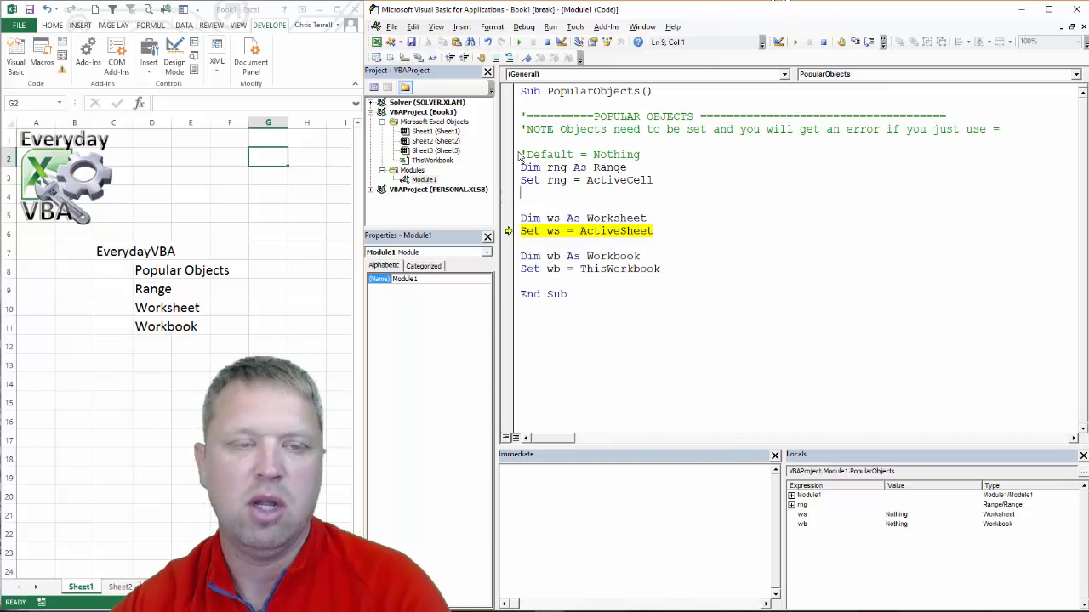
mouse_move(607, 41)
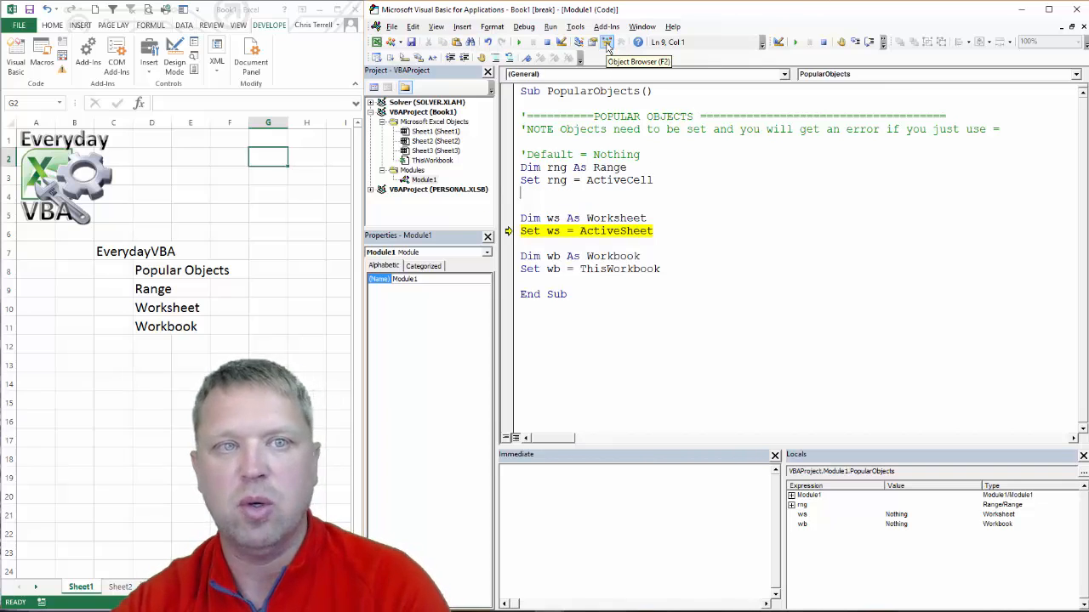
Search all object libraries in the Object Browser for members matching 'range'
left_click(606, 42)
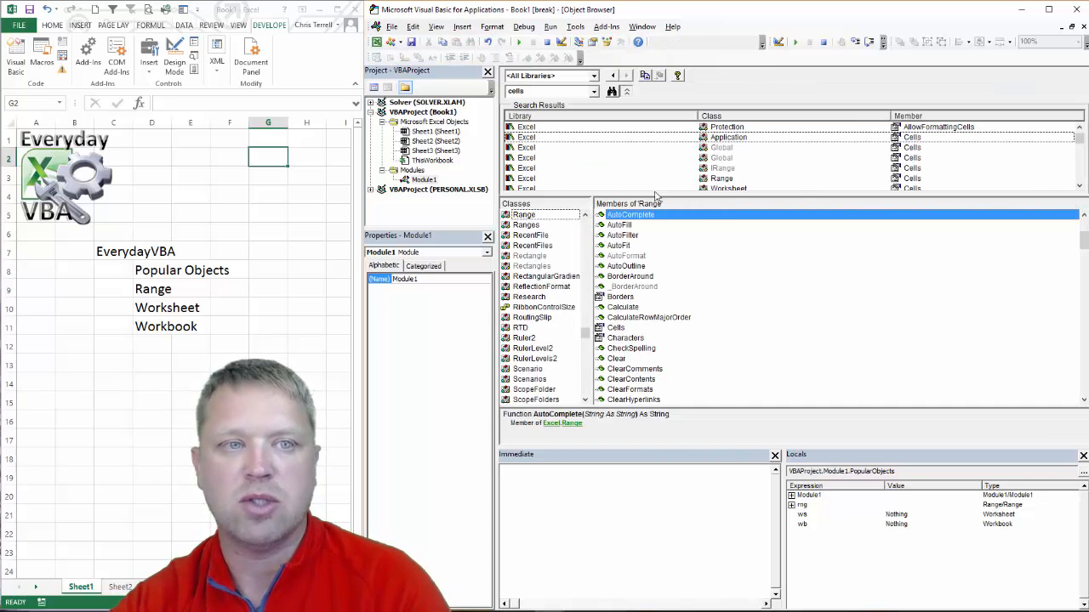
left_click(548, 91)
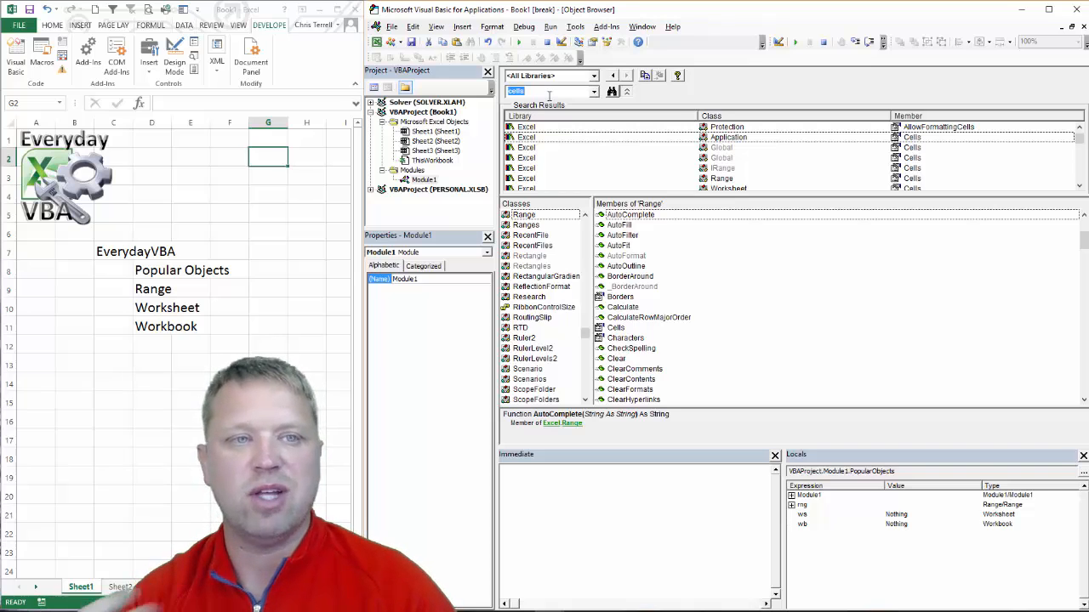
type("range")
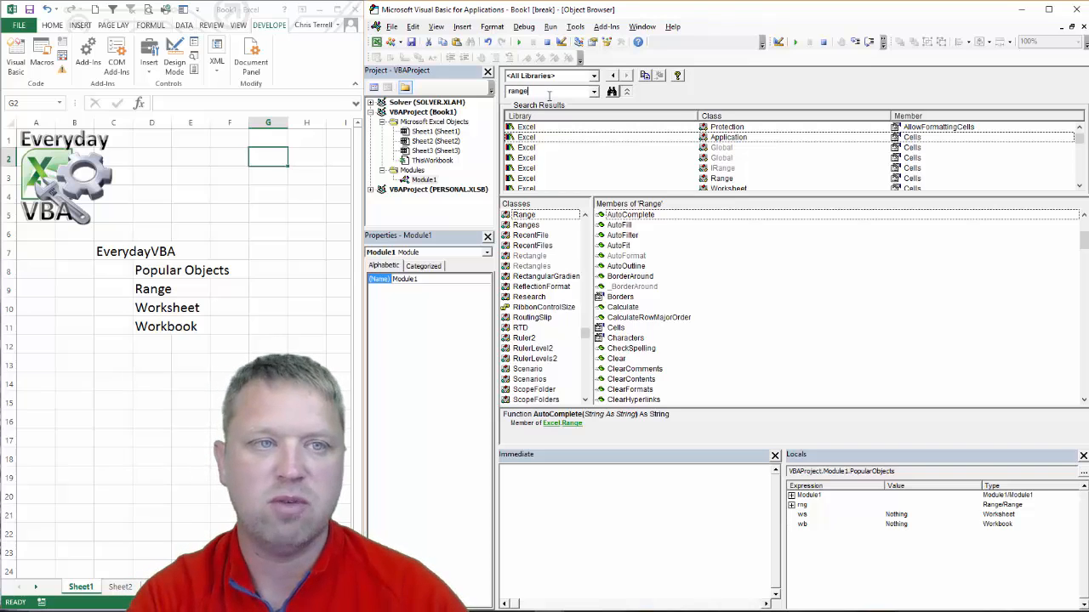
left_click(612, 91)
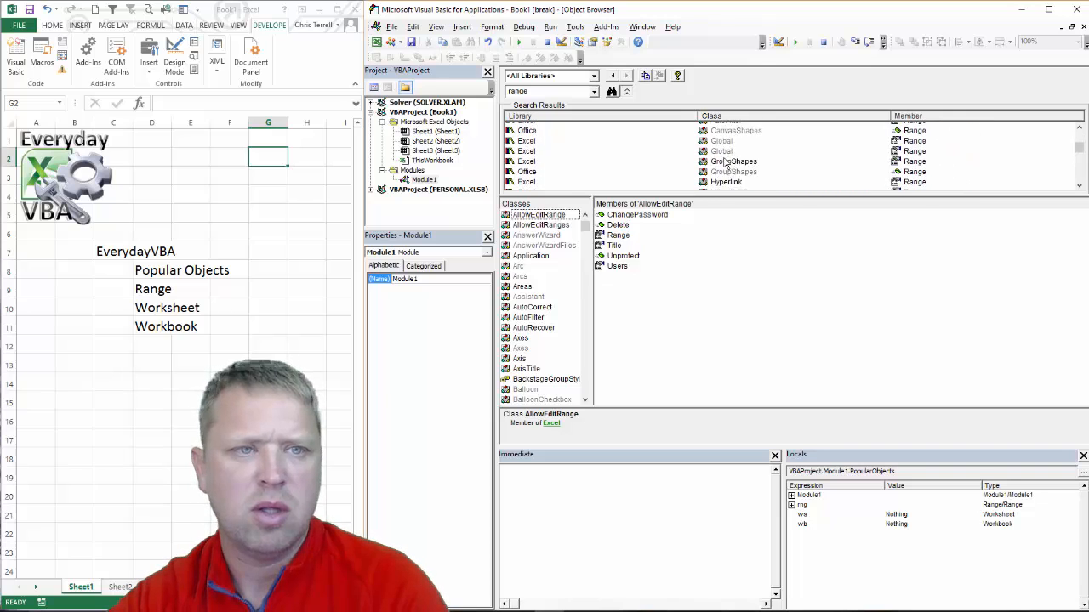
left_click(593, 75)
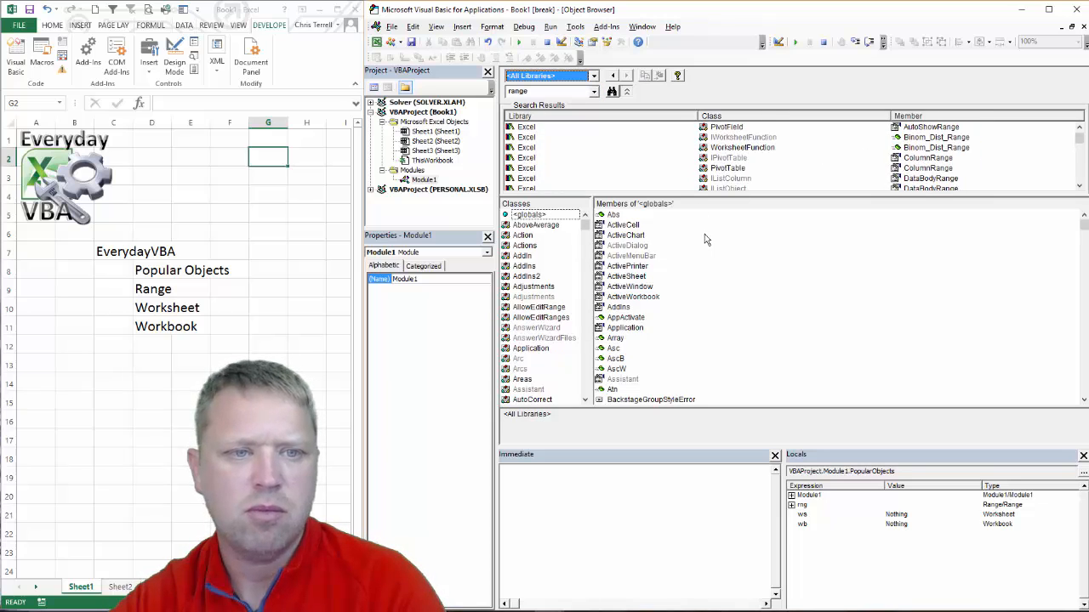
Browse the range results and show the GroupBoxes ShapeRange member details
scroll("down", 3)
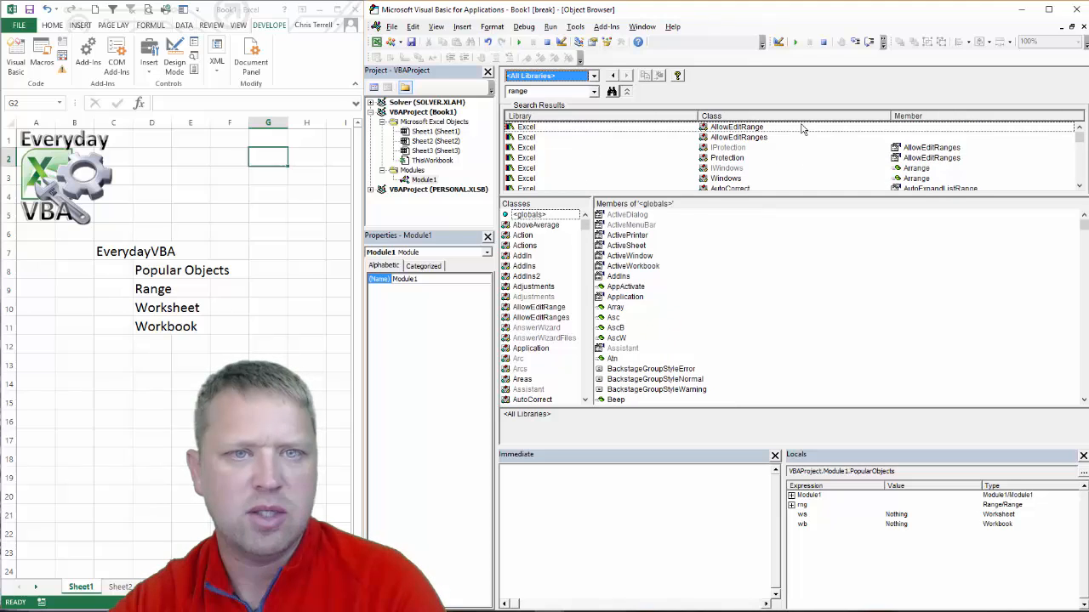
mouse_move(625, 304)
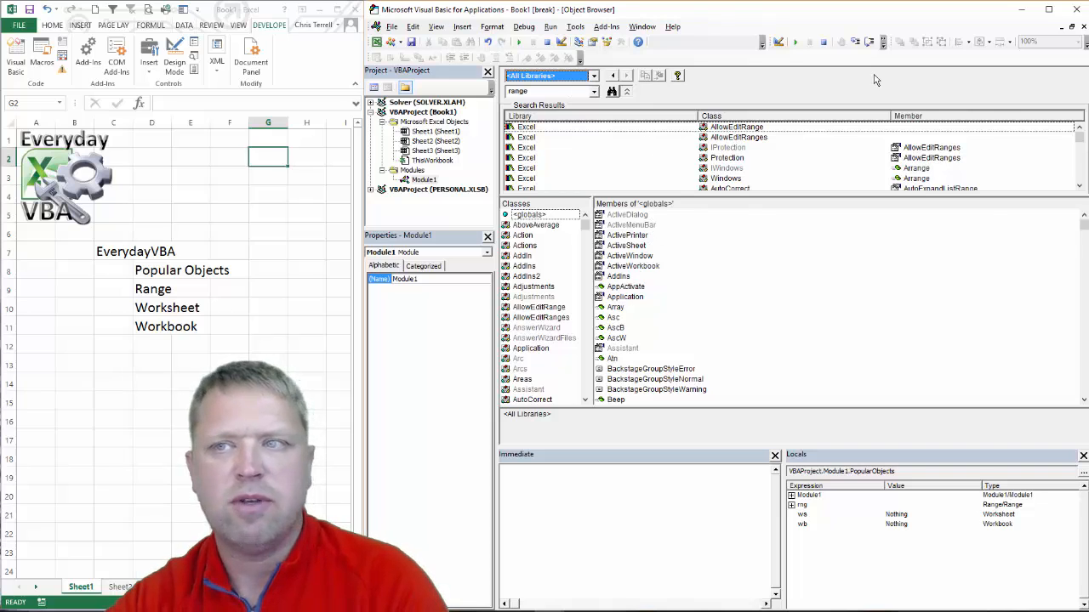
mouse_move(921, 74)
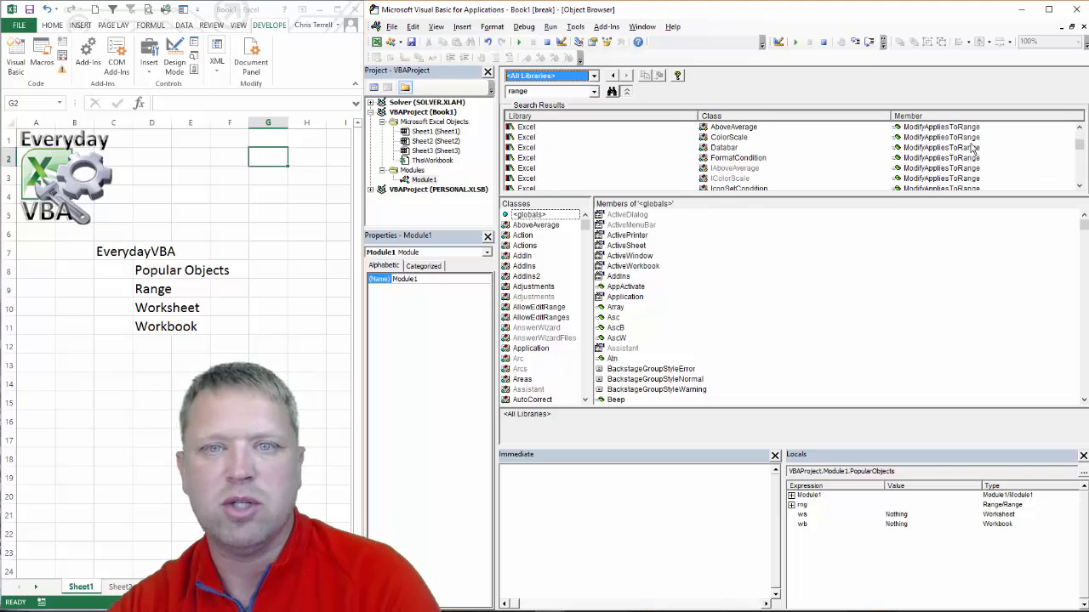
scroll("down", 3)
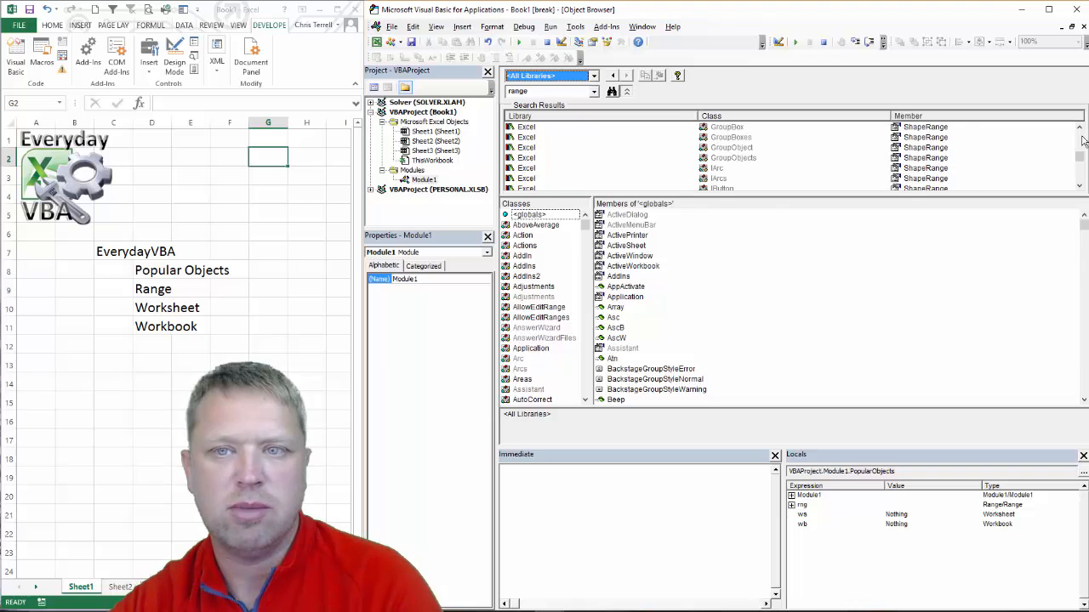
left_click(731, 137)
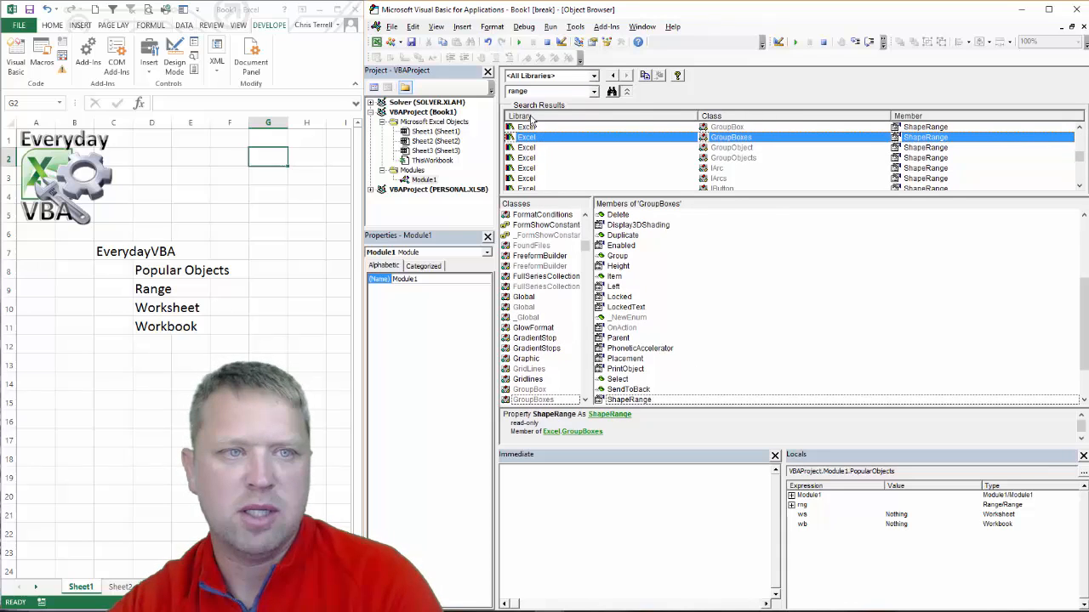
mouse_move(743, 123)
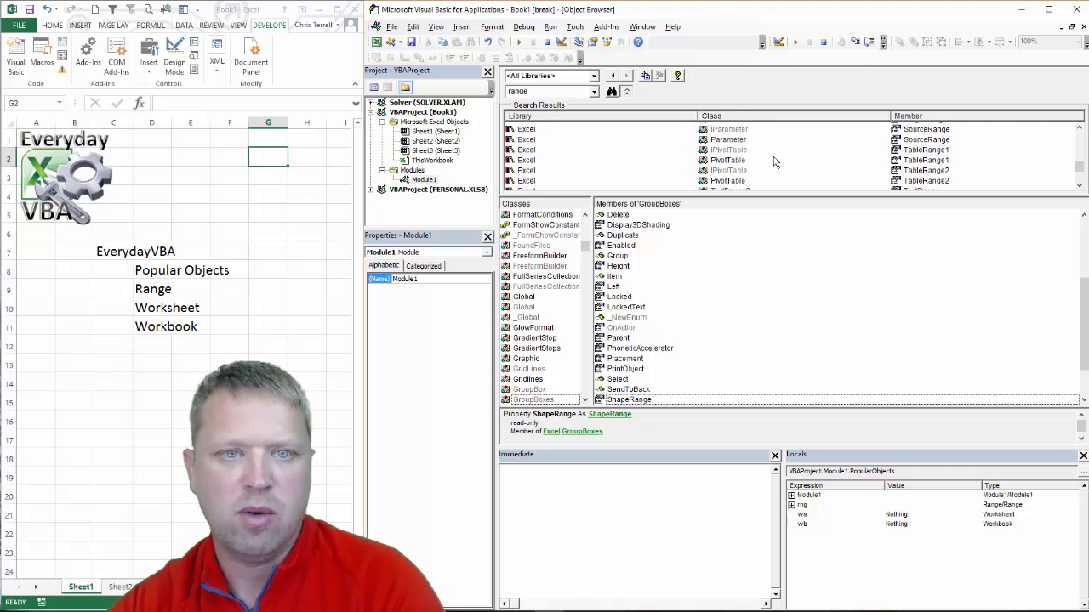
scroll("down", 3)
type("cells")
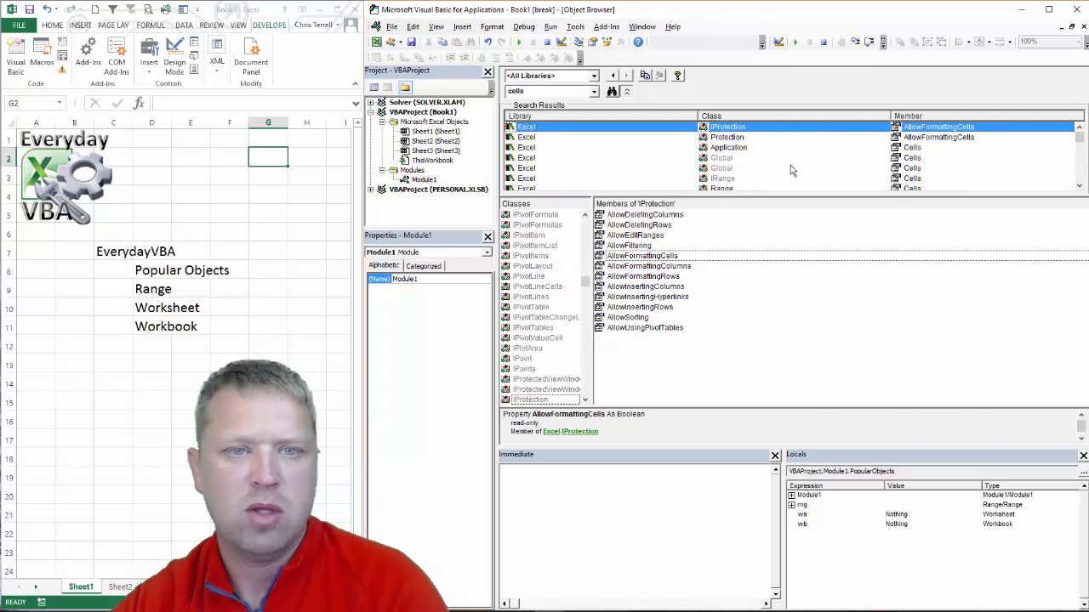
List the Range class members and view AdvancedFilter, Application, AutoFit and BorderAround details
left_click(722, 157)
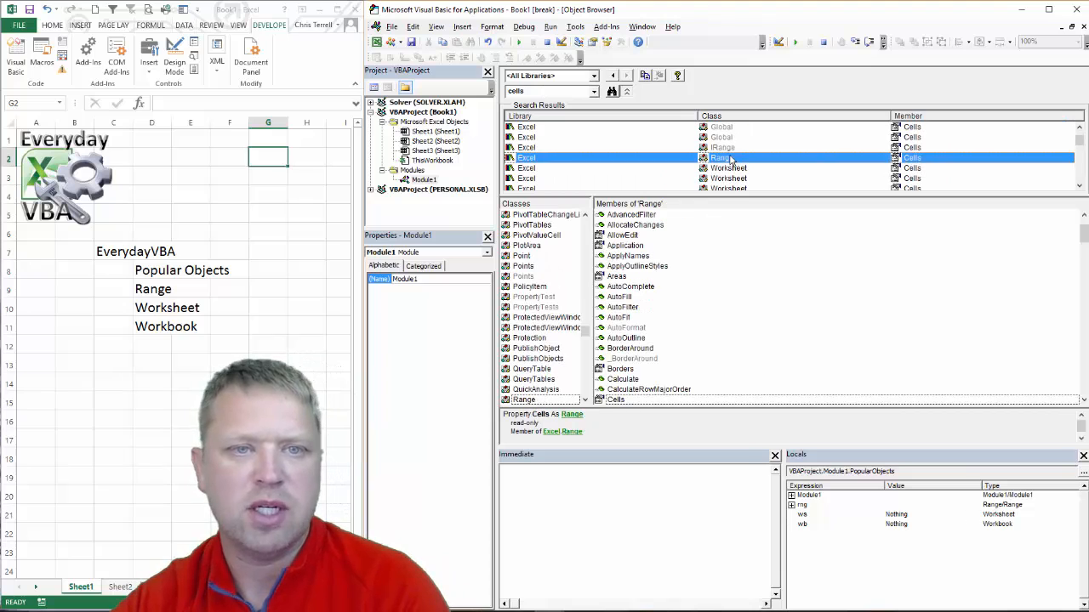
mouse_move(950, 143)
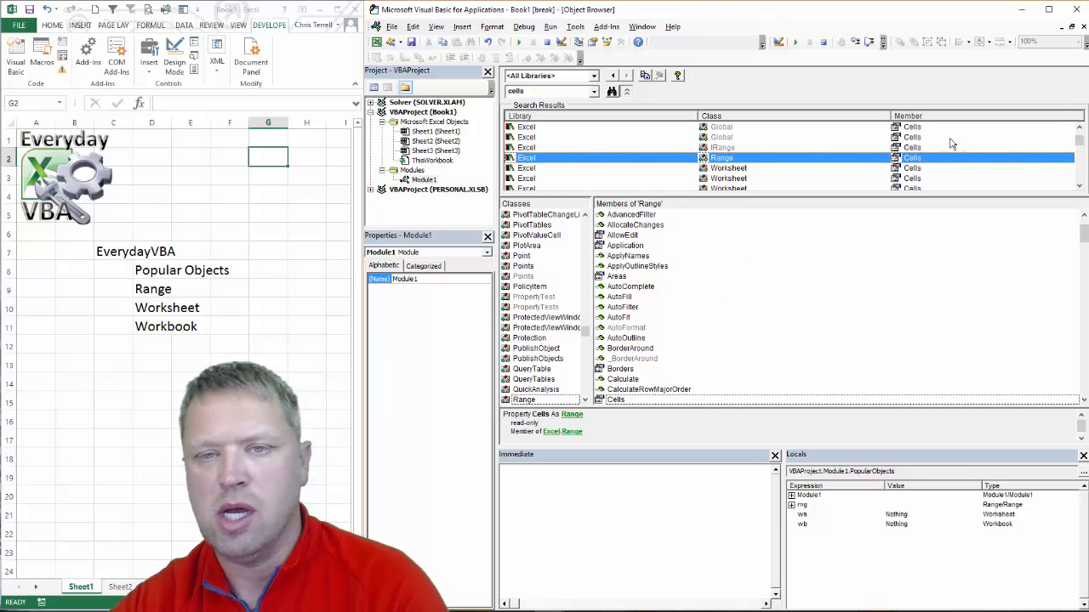
mouse_move(636, 277)
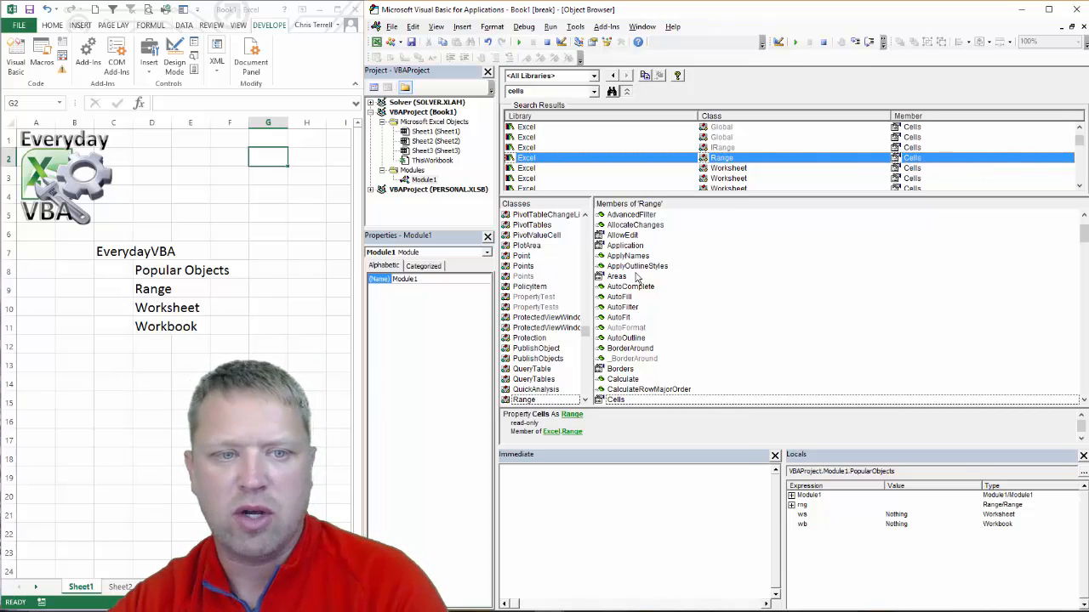
mouse_move(642, 219)
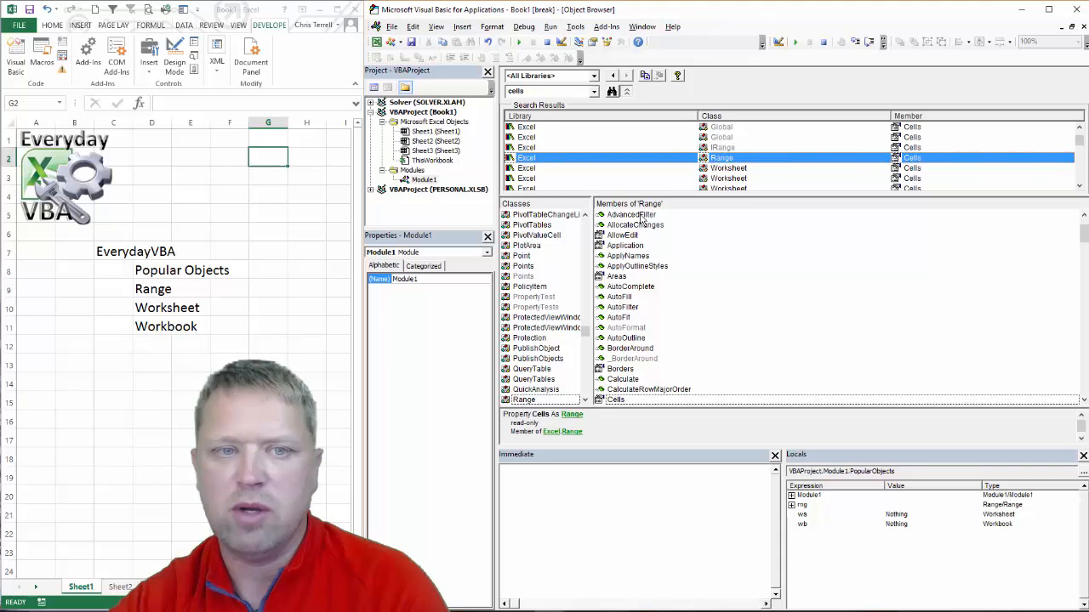
left_click(630, 215)
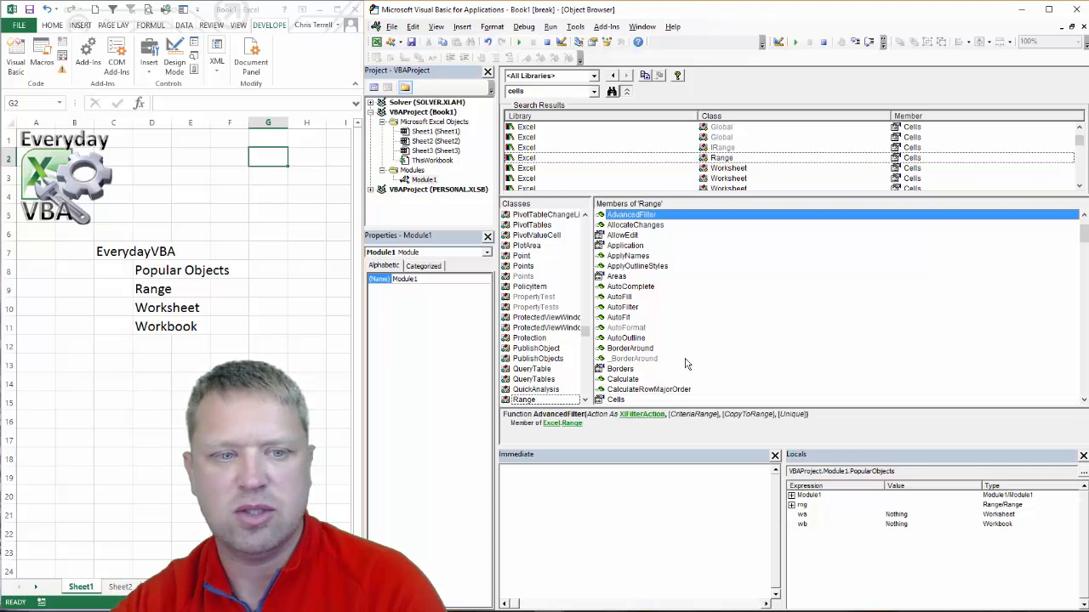
left_click(625, 245)
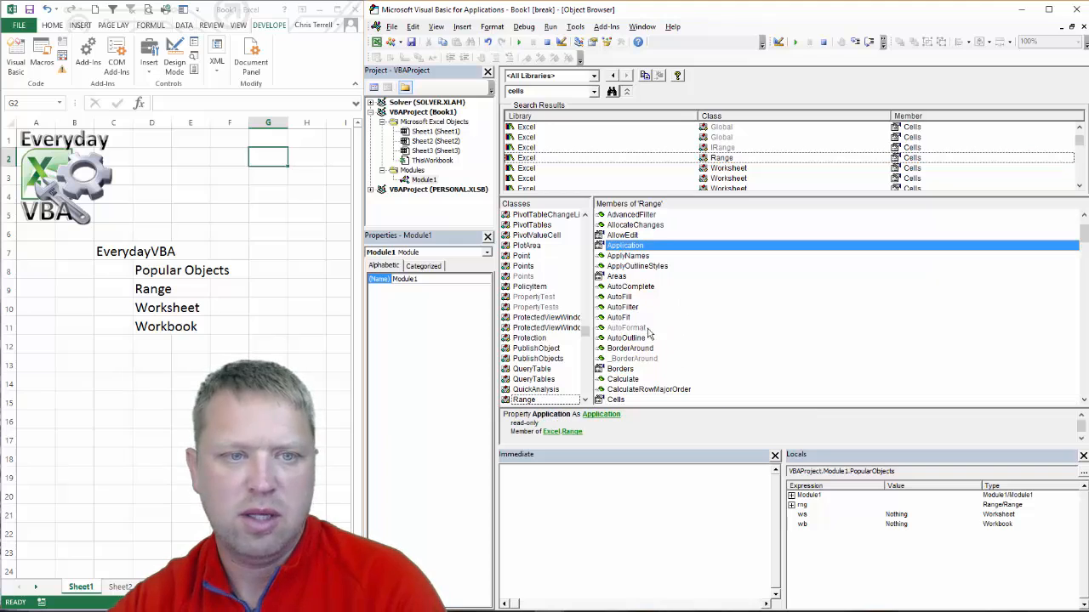
left_click(620, 318)
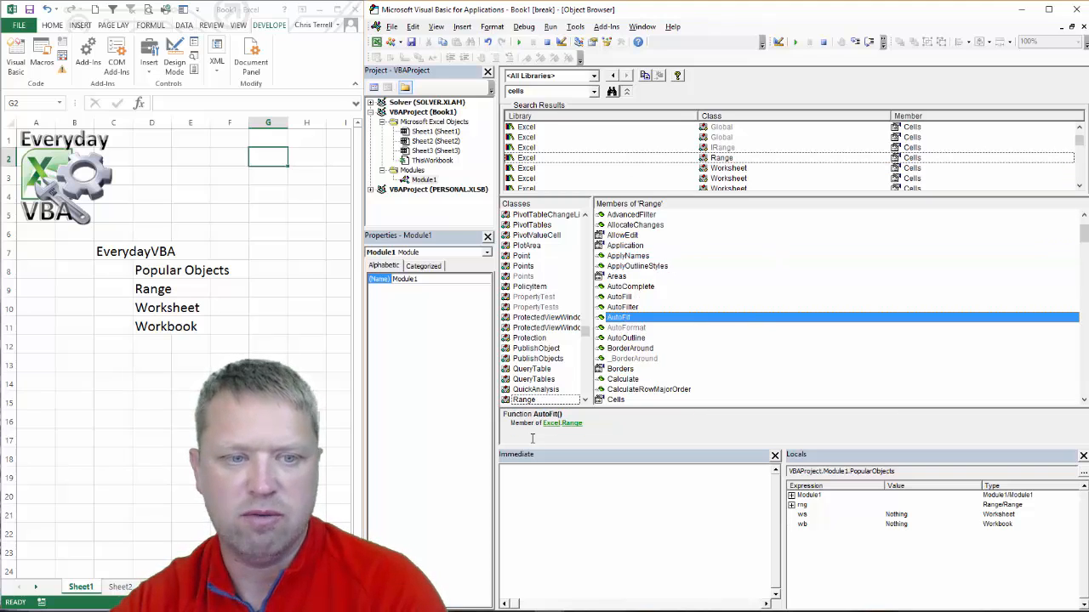
mouse_move(633, 316)
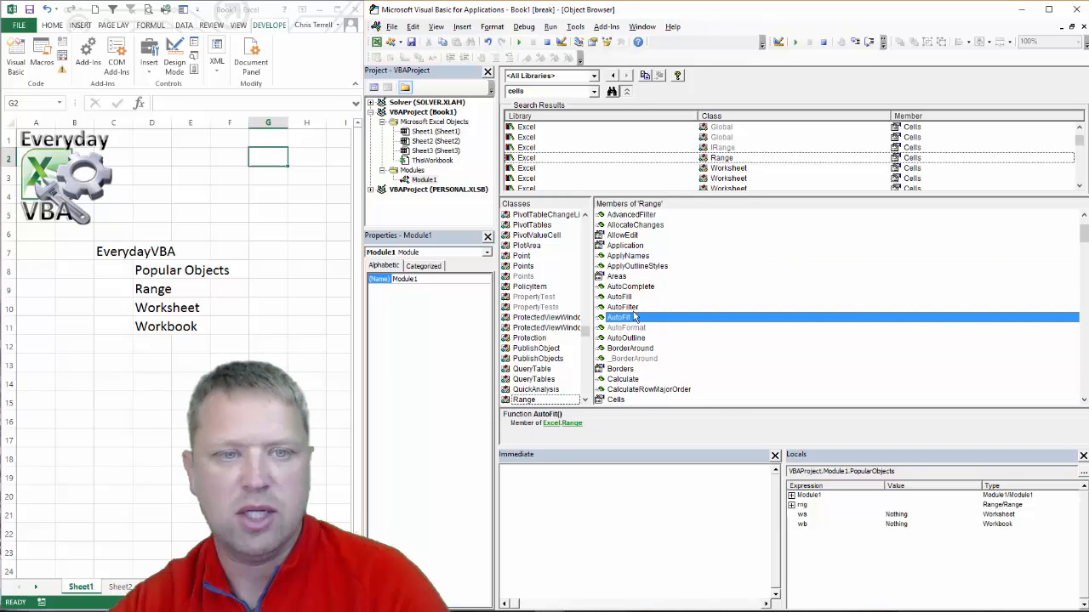
left_click(629, 348)
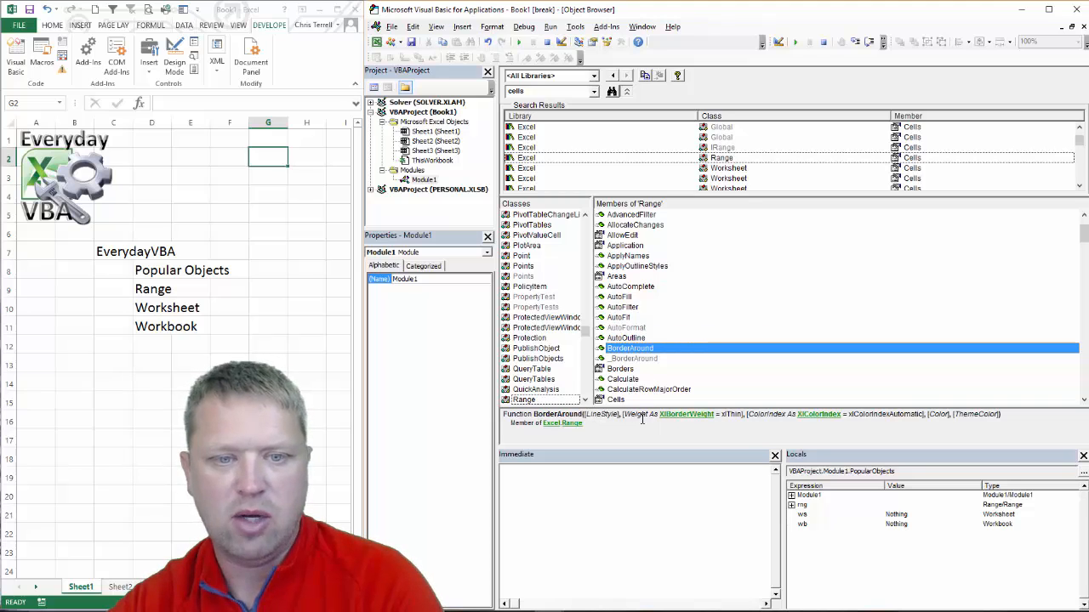
mouse_move(996, 357)
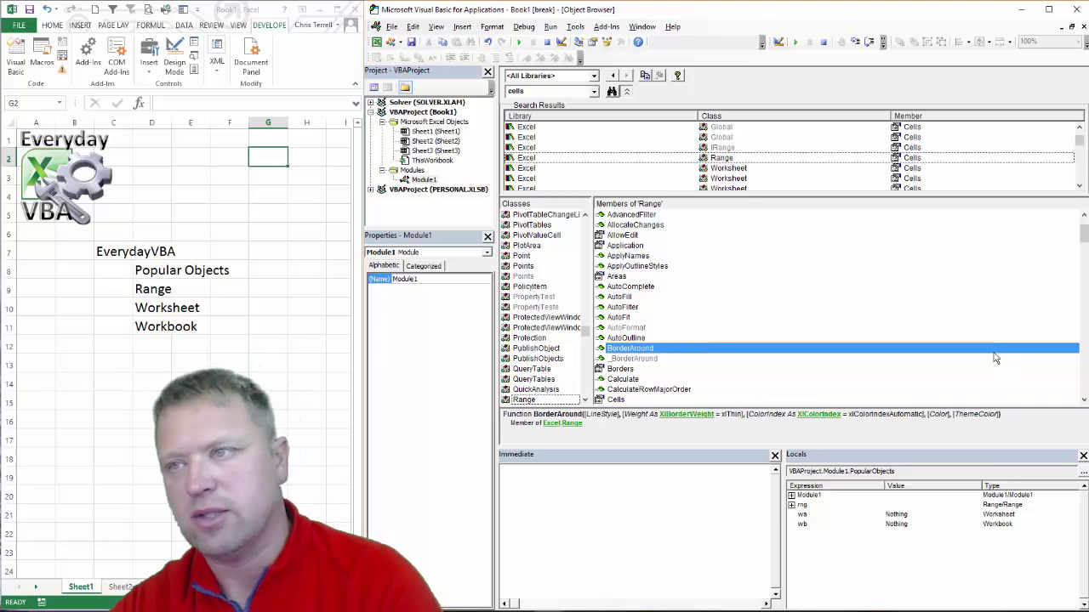